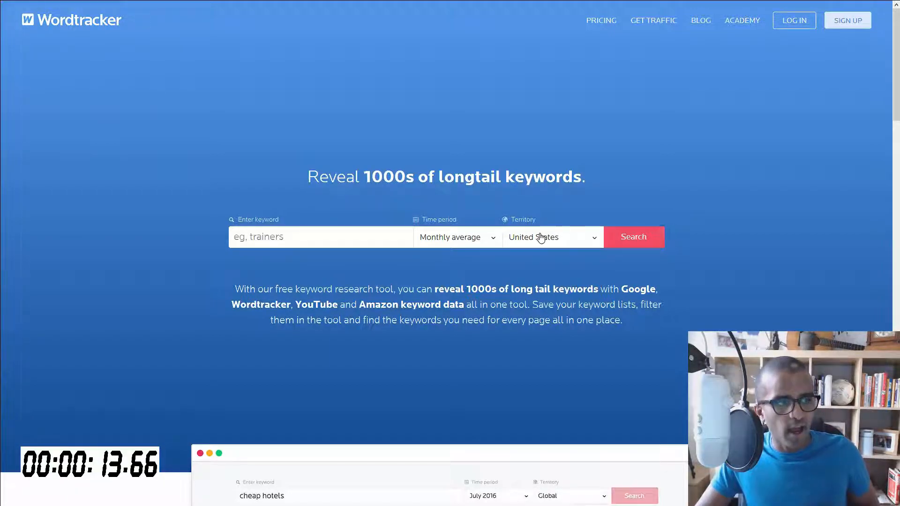
mouse_move(474, 274)
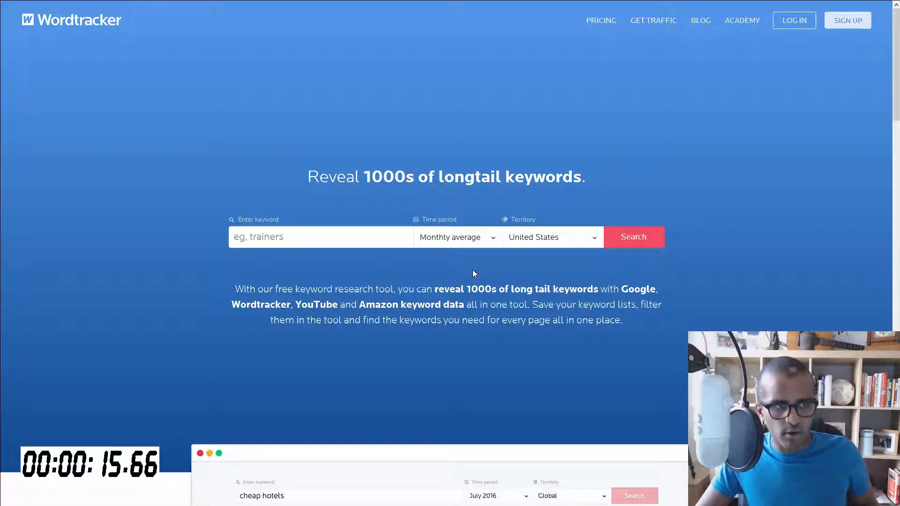
mouse_move(454, 244)
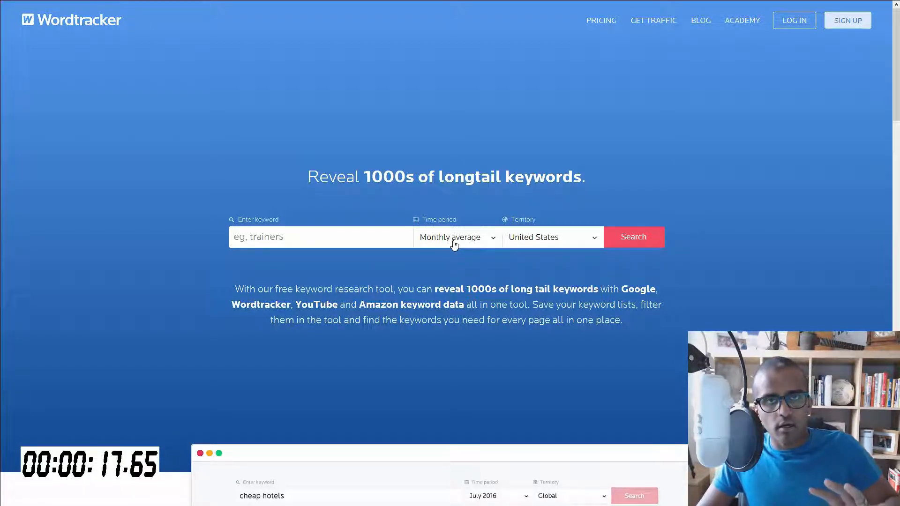
Step: Open the Territory dropdown and scroll through the available and locked countries
left_click(457, 238)
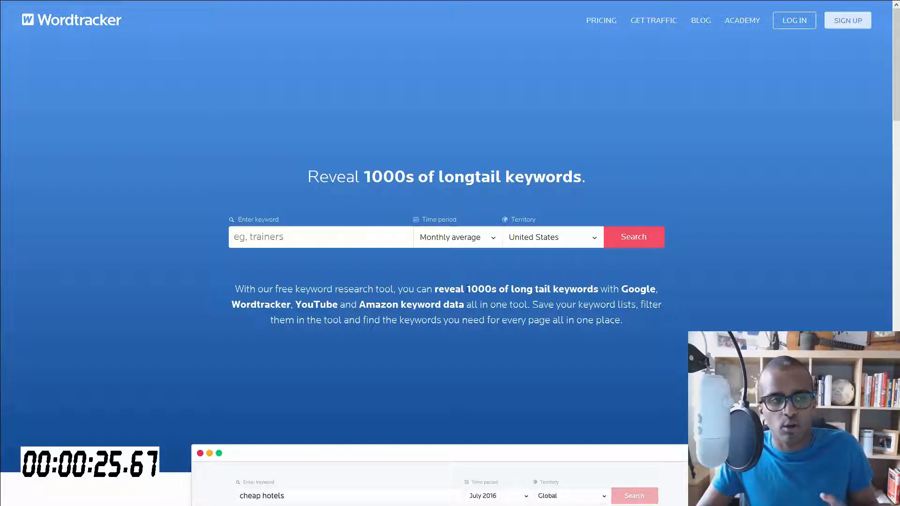
left_click(552, 238)
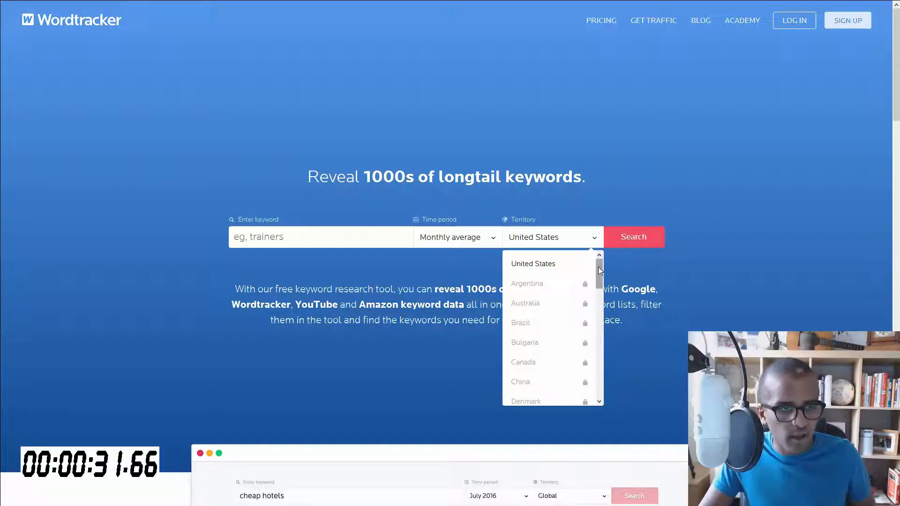
scroll("down", 3)
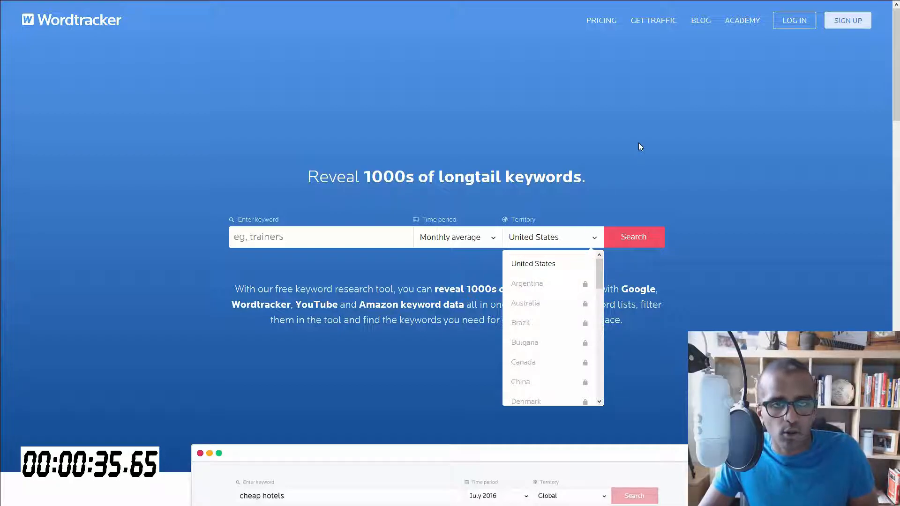
Step: Search for the keyword 'trainers' in the United States
left_click(320, 237)
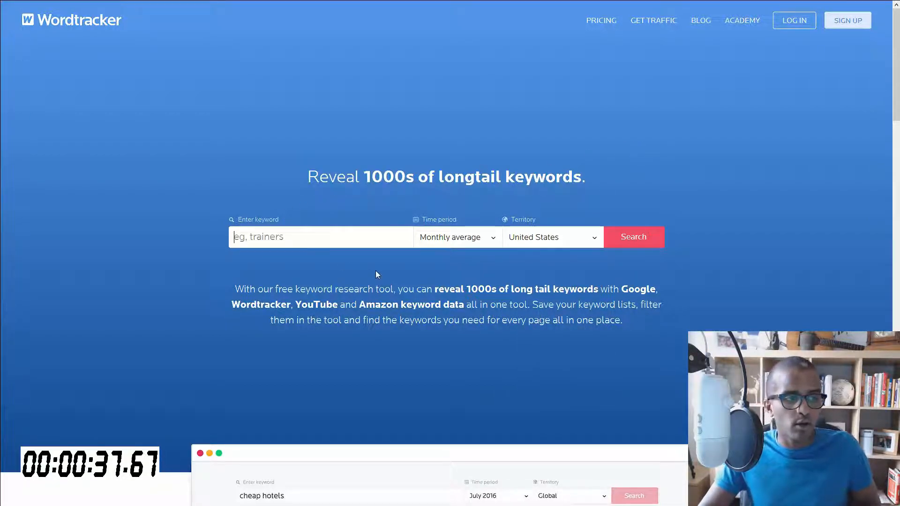
mouse_move(367, 284)
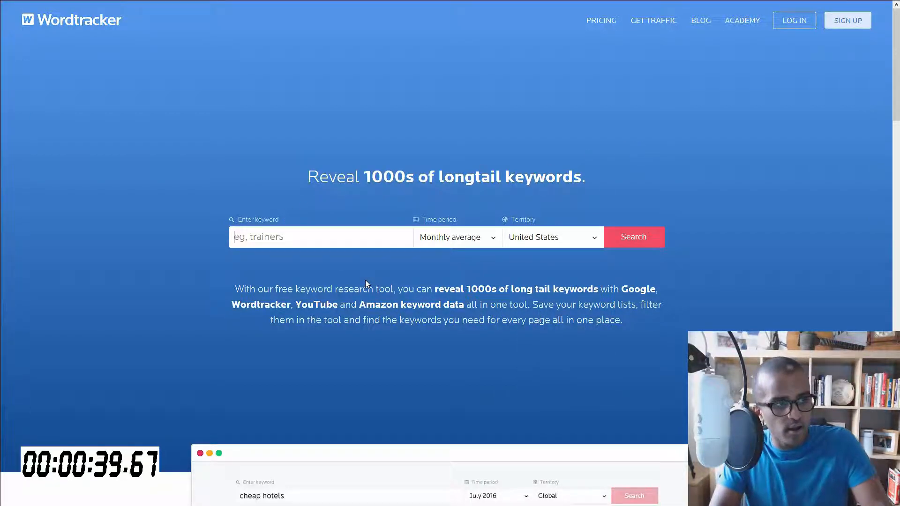
type("trainers")
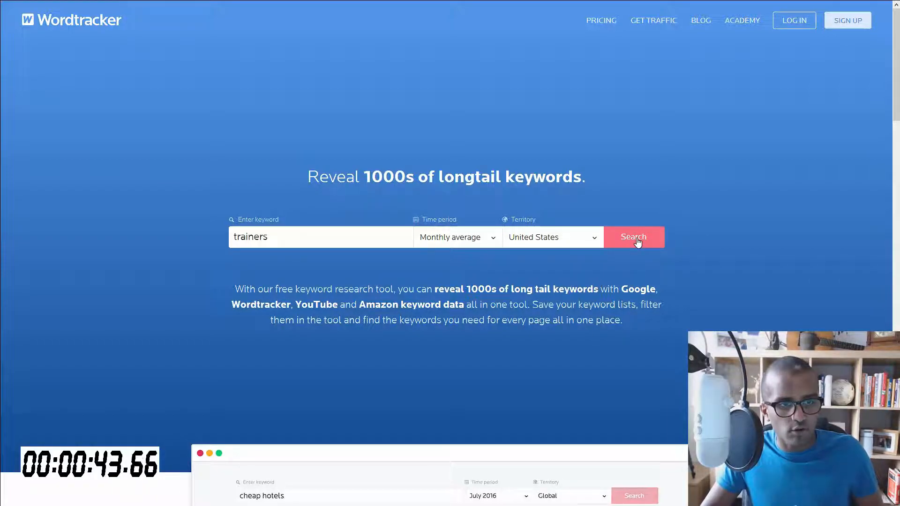
left_click(633, 238)
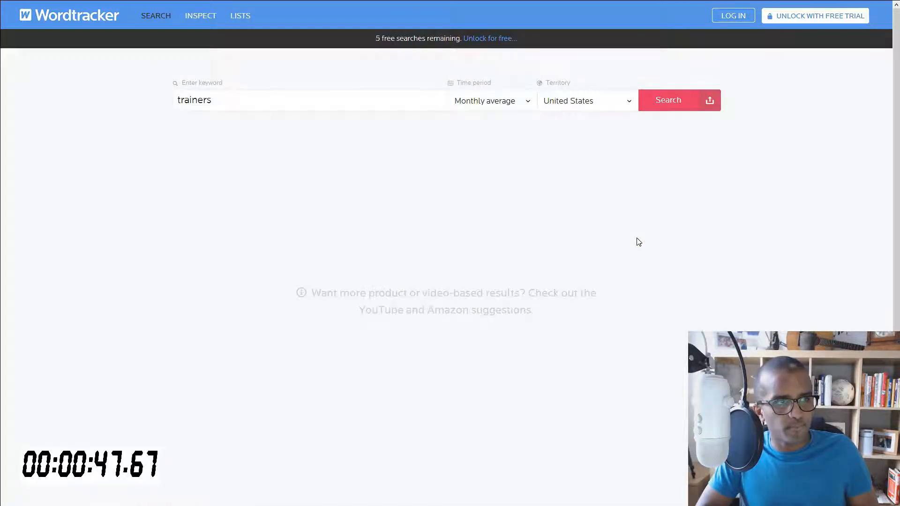
Step: Review the 20 'trainers' suggestions with volume, competition, CPC and the monthly interest chart
left_click(668, 99)
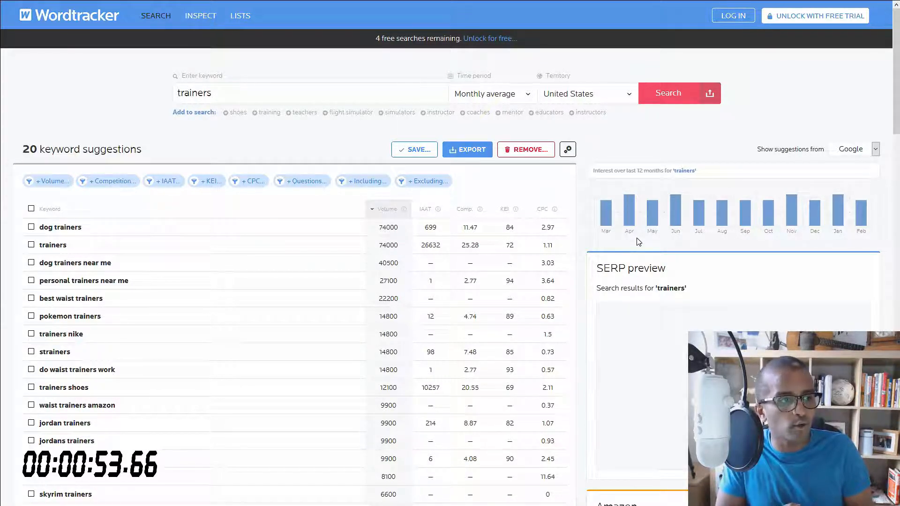
mouse_move(121, 97)
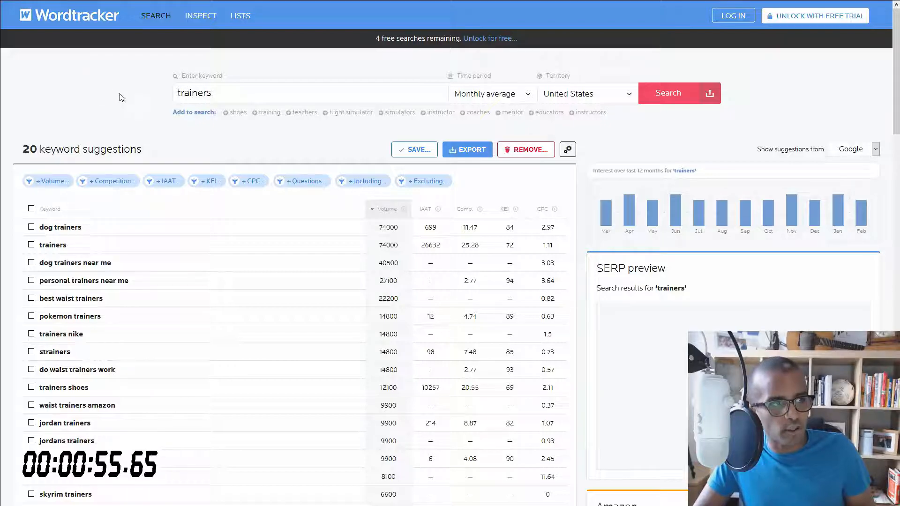
mouse_move(57, 345)
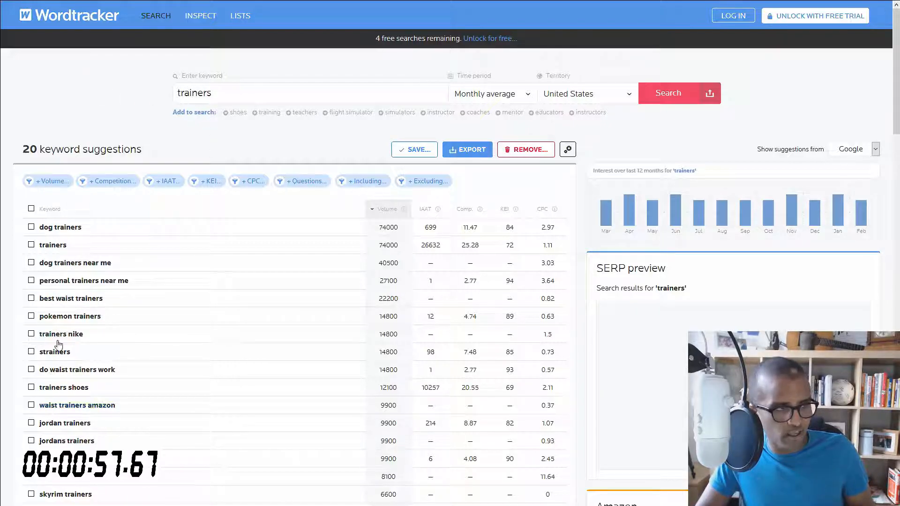
mouse_move(64, 289)
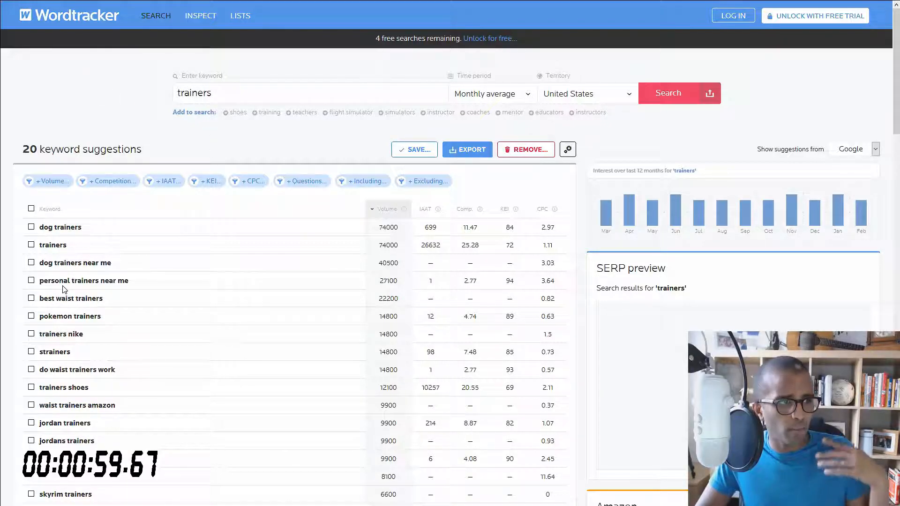
mouse_move(77, 389)
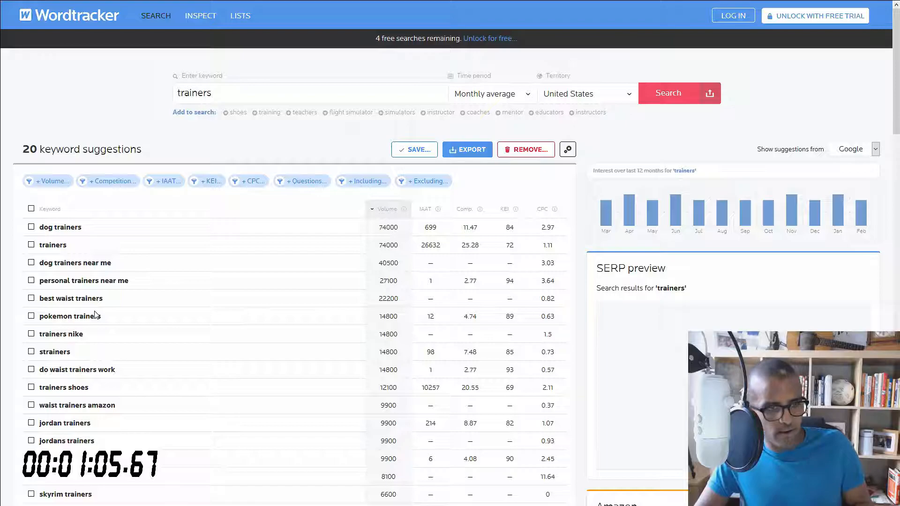
scroll("down", 3)
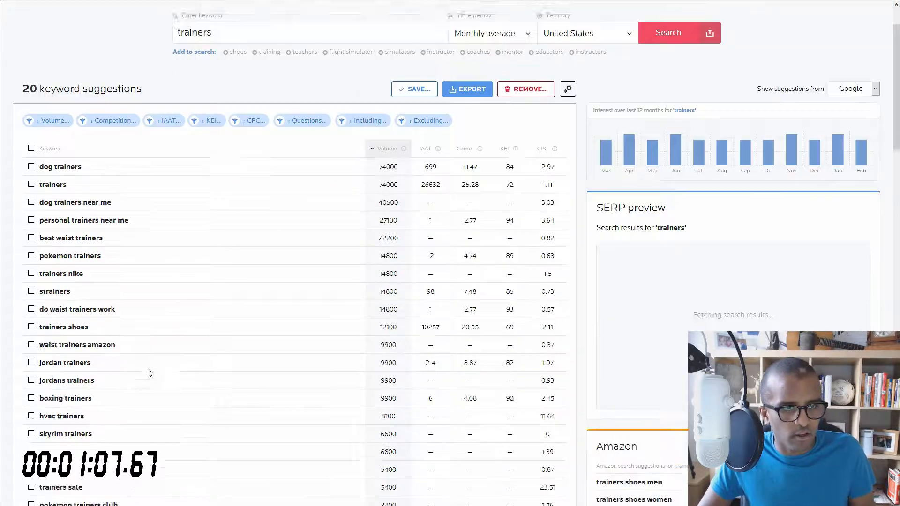
scroll("down", 3)
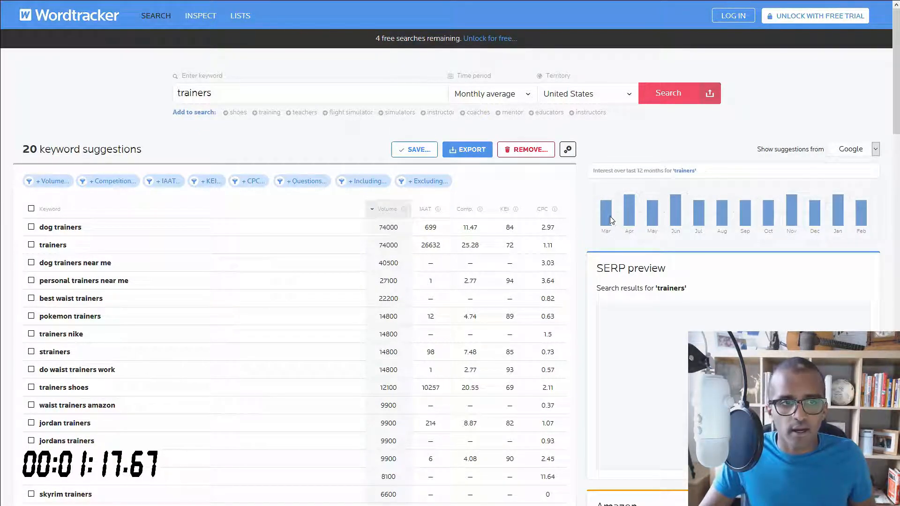
mouse_move(758, 217)
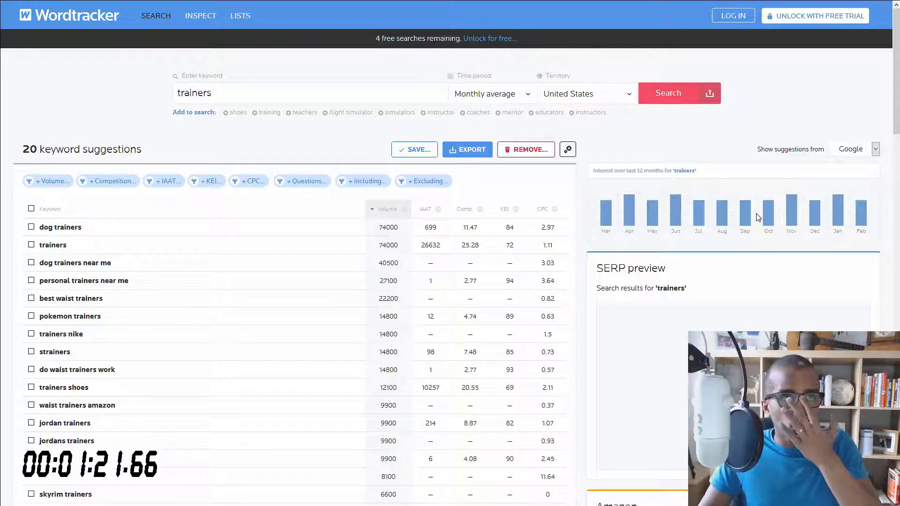
mouse_move(795, 195)
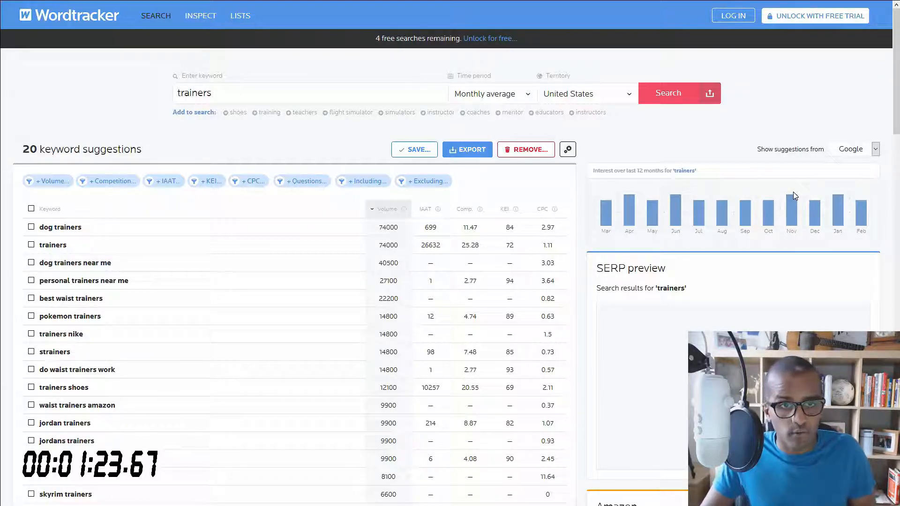
mouse_move(647, 213)
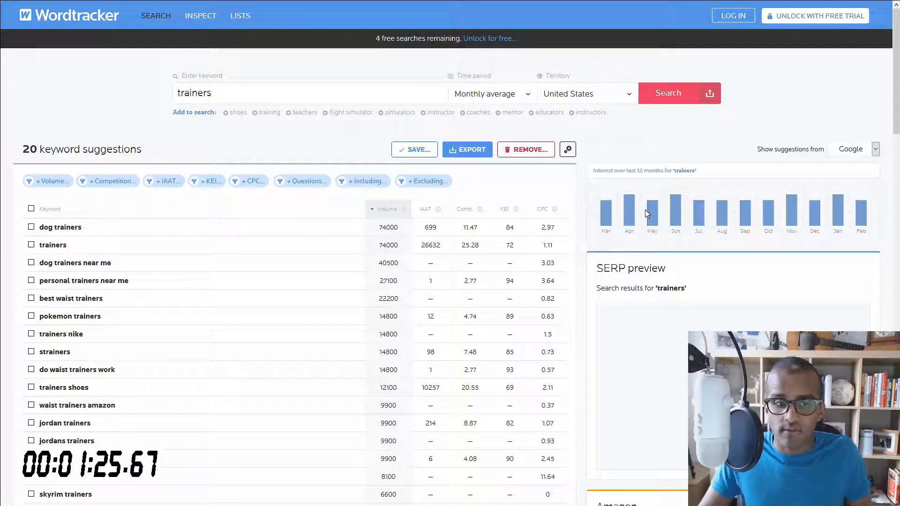
Step: Open the 'Show suggestions from' list offering Wordtracker or Google
left_click(875, 149)
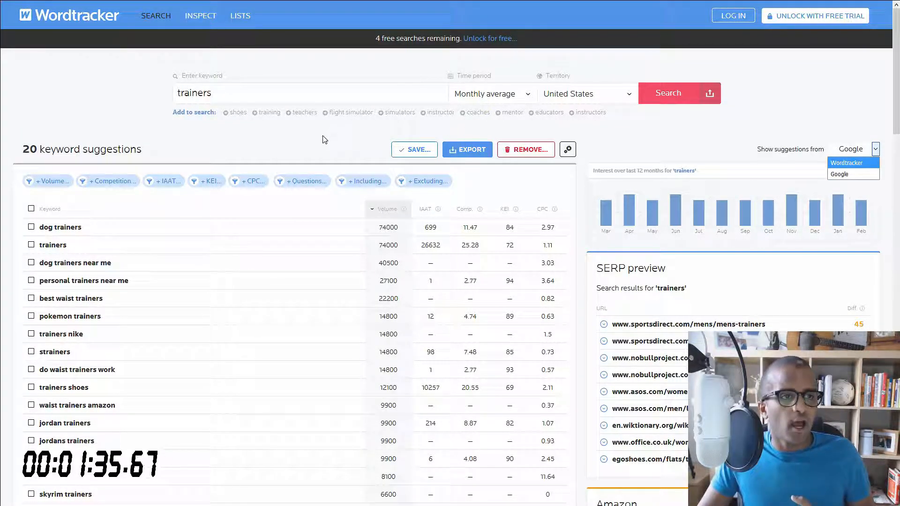
mouse_move(108, 174)
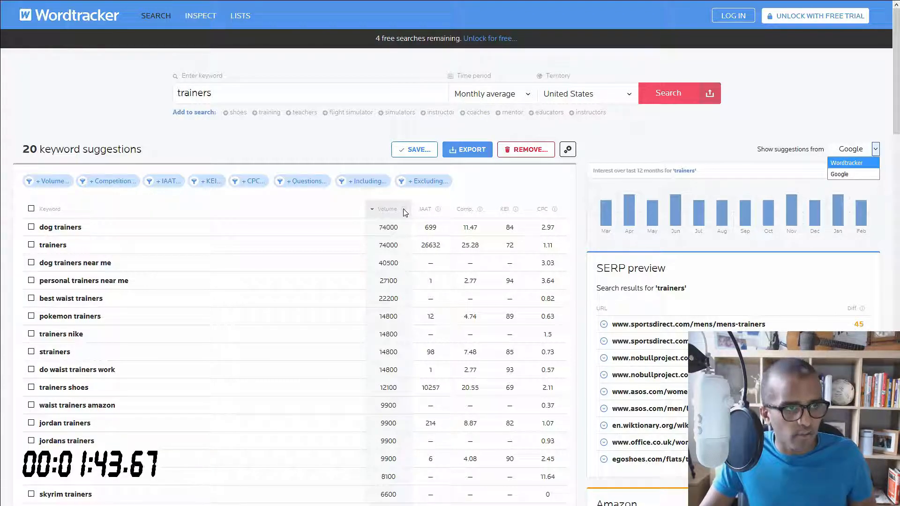
mouse_move(438, 210)
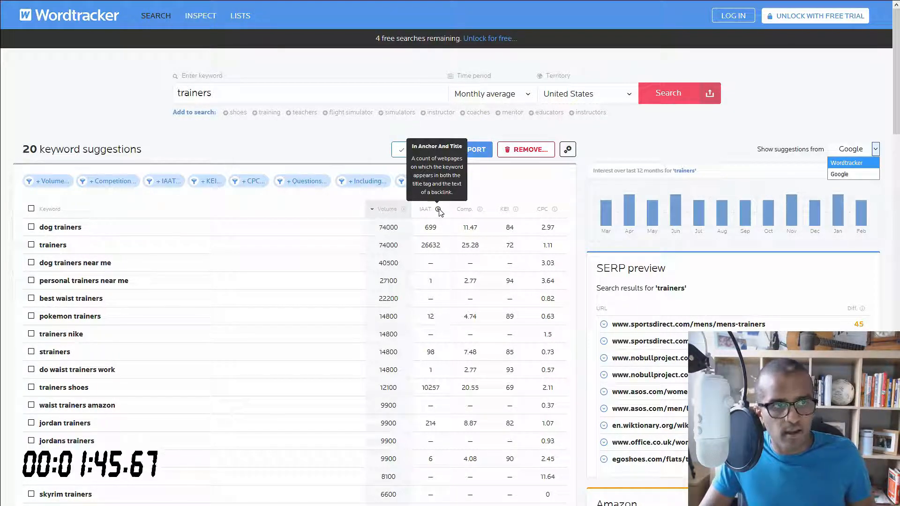
mouse_move(472, 211)
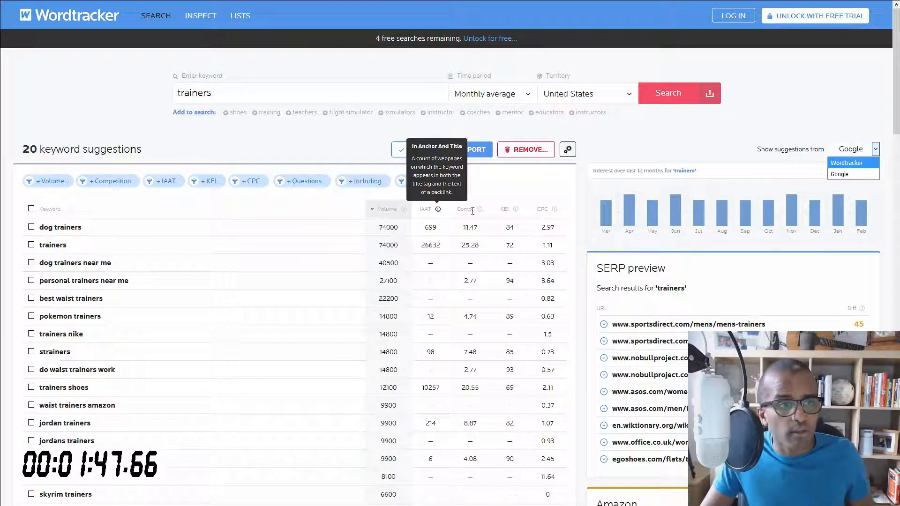
mouse_move(516, 209)
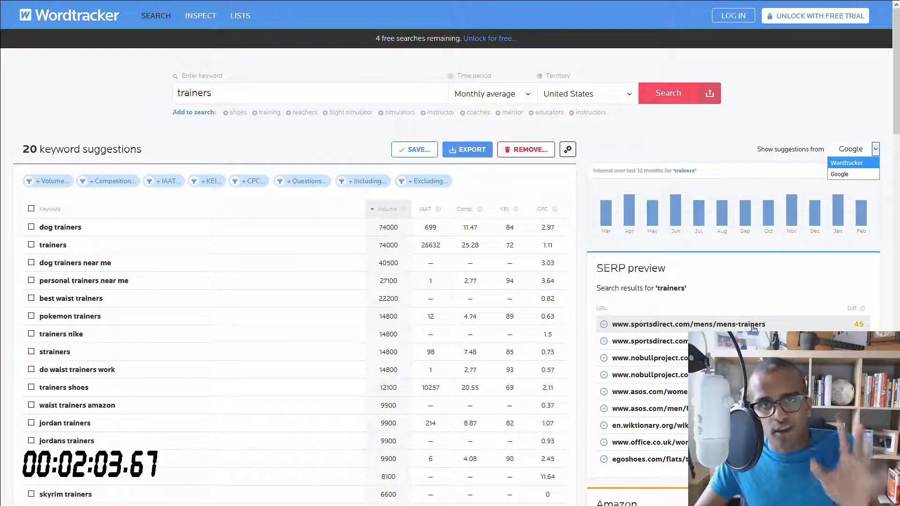
Step: Scroll down to the full SERP preview and the Amazon suggestions for trainers
scroll("down", 3)
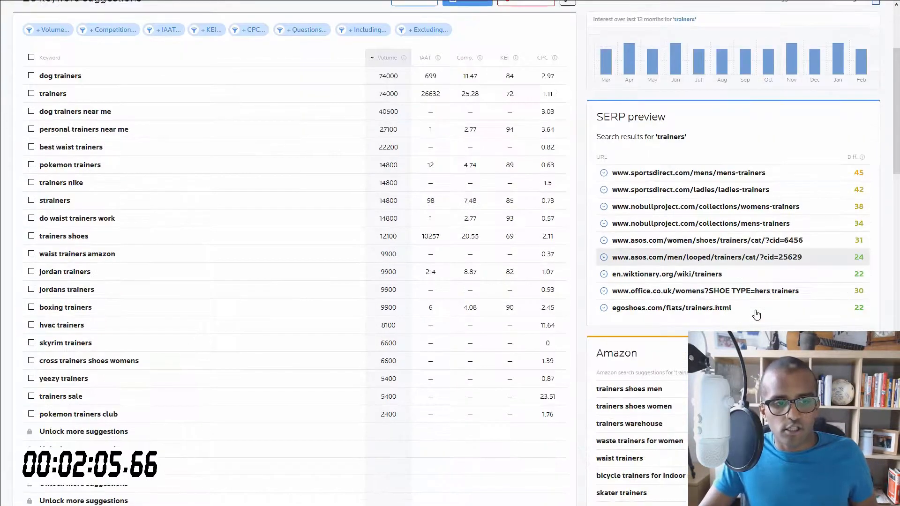
scroll("down", 3)
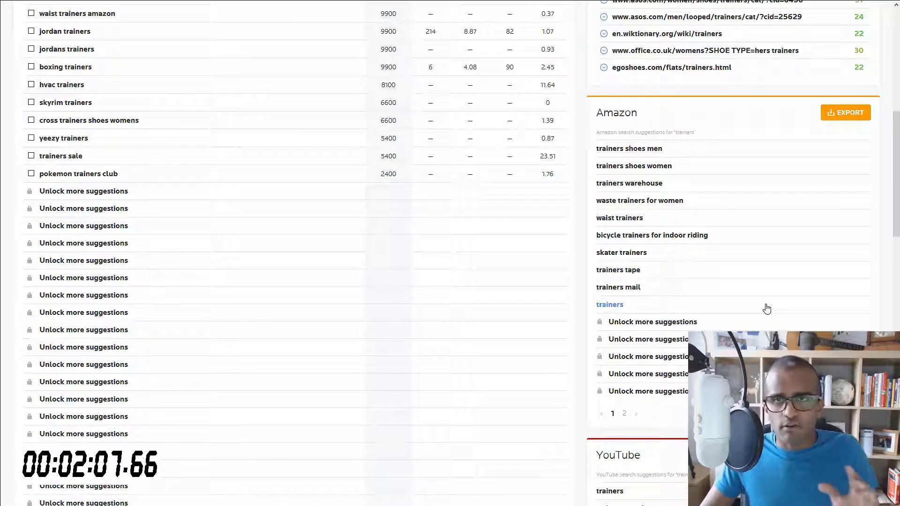
mouse_move(657, 154)
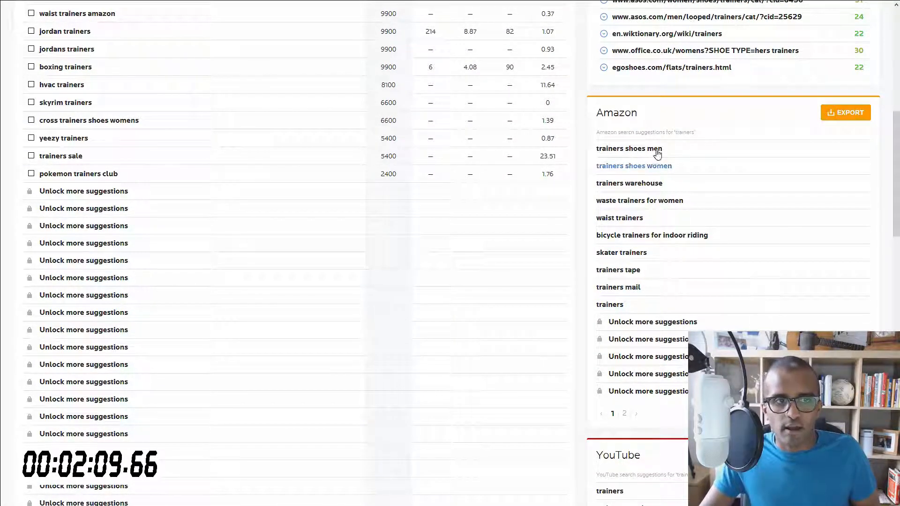
mouse_move(659, 187)
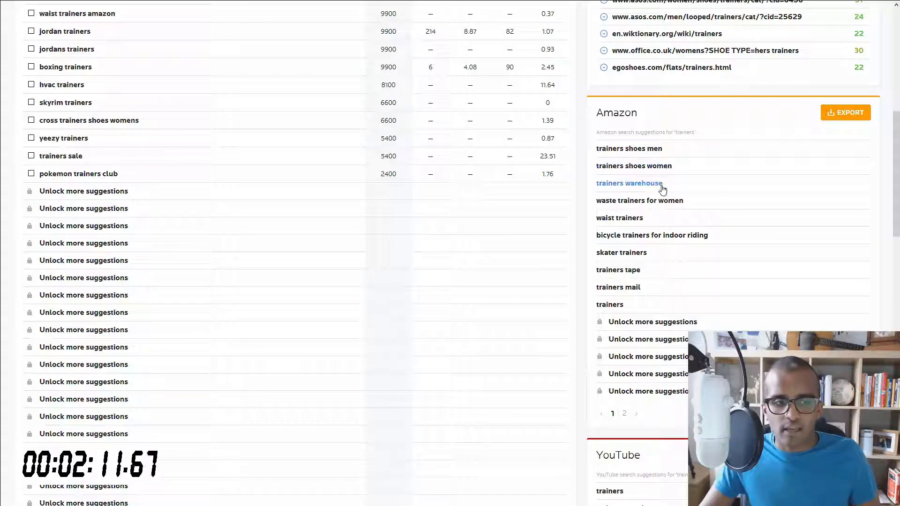
scroll("down", 3)
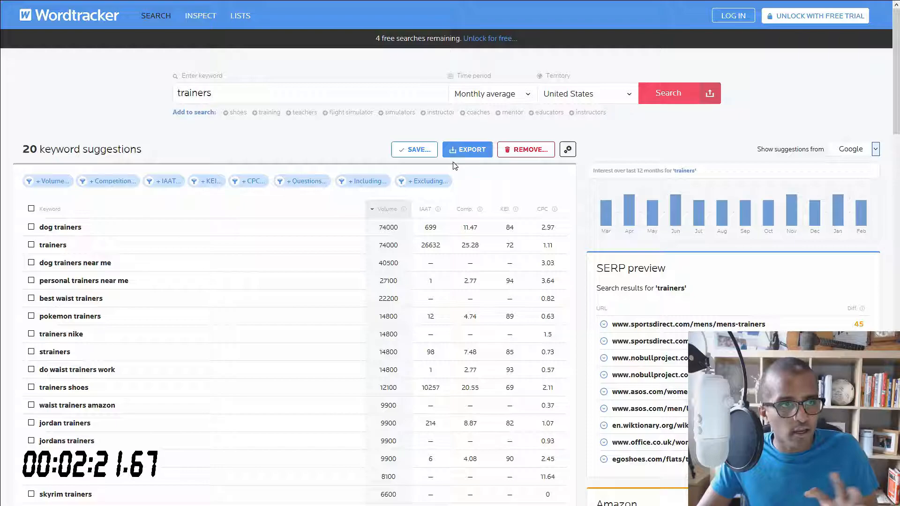
mouse_move(258, 134)
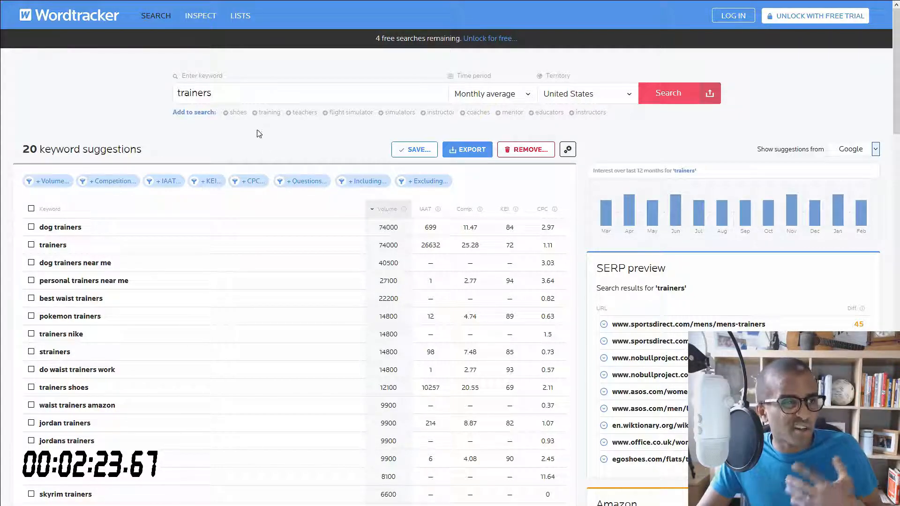
mouse_move(287, 118)
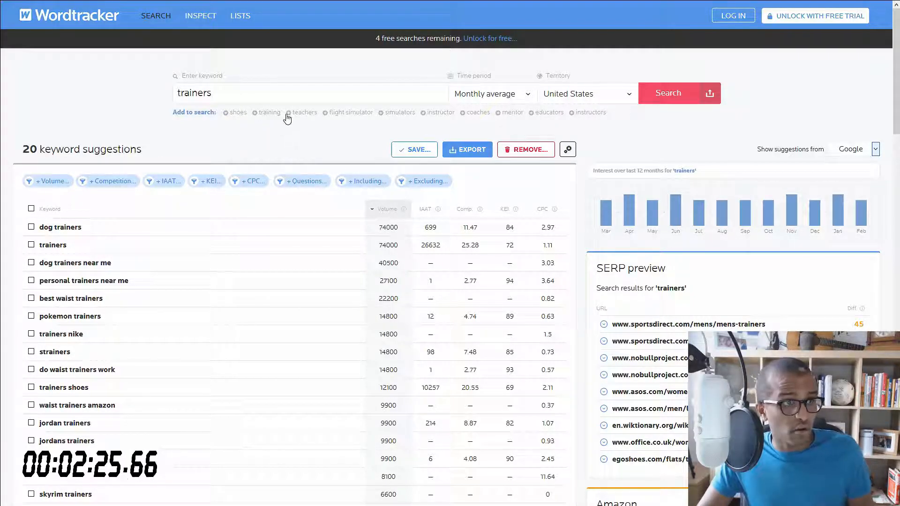
Step: Add the 'training' suggestion to the keywords and search 'trainers, training'
left_click(269, 112)
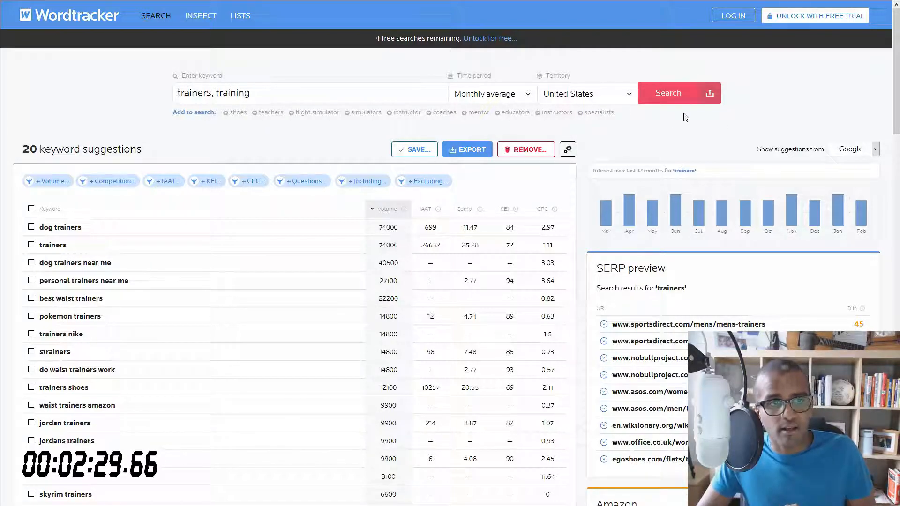
left_click(679, 93)
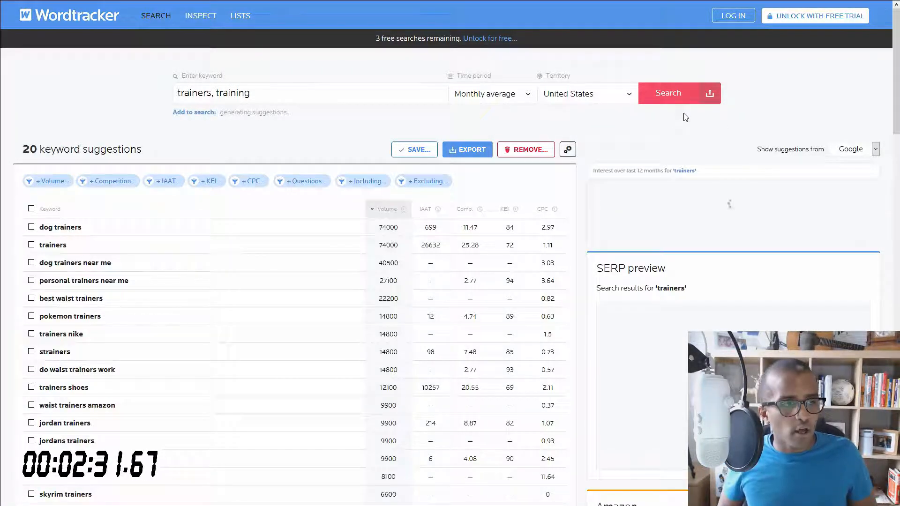